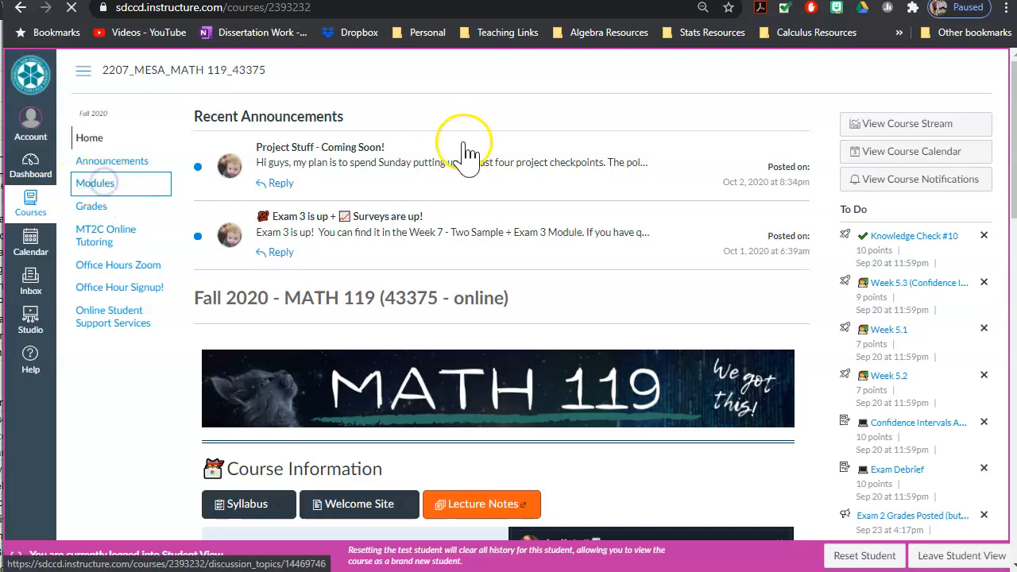
Go to the Modules page of the MATH 119 course from the course navigation.
click(95, 182)
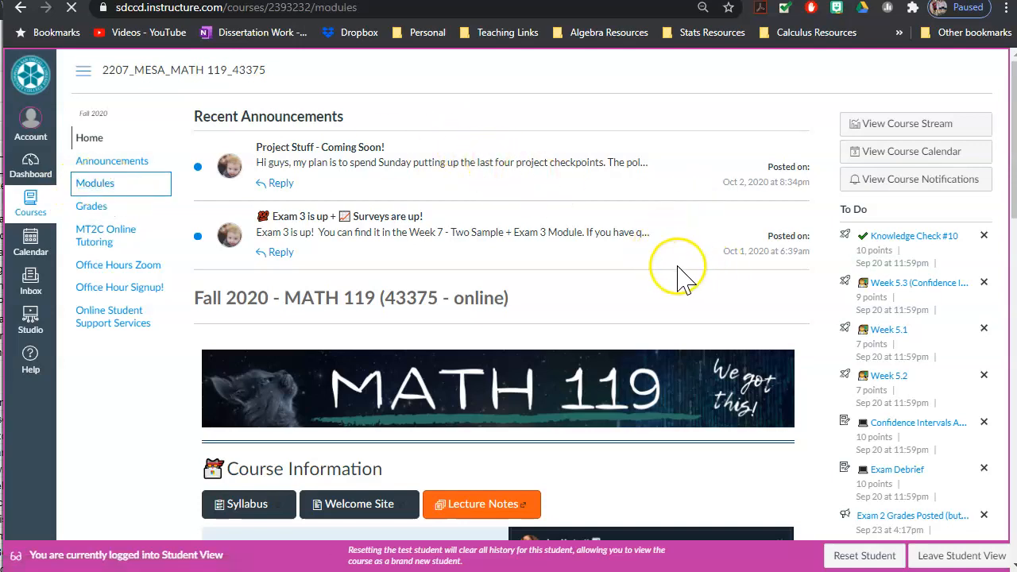
click(96, 183)
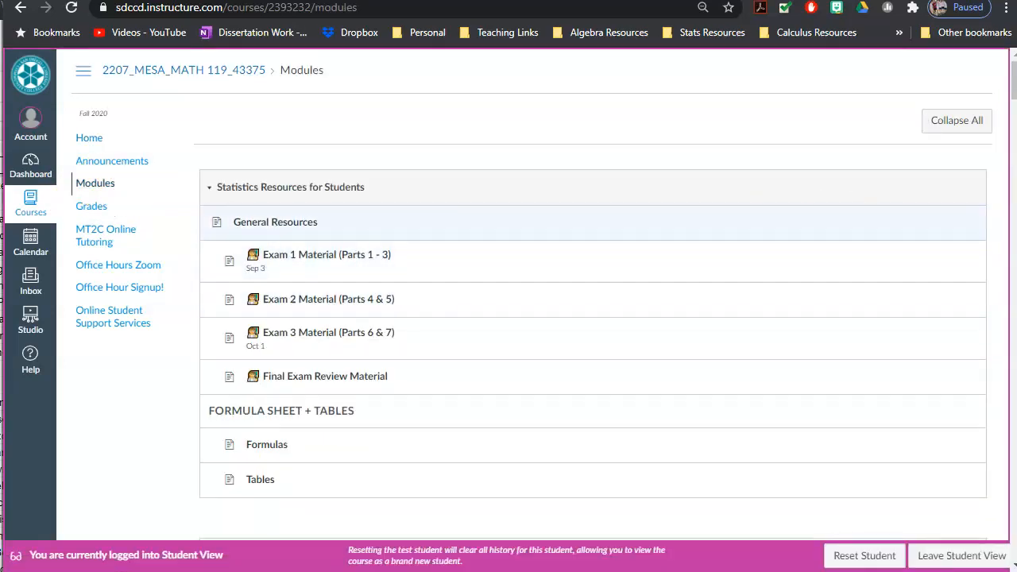
Scroll the modules list down to the Week 8 - More Inferential Methods + Project module.
scroll(down, 3)
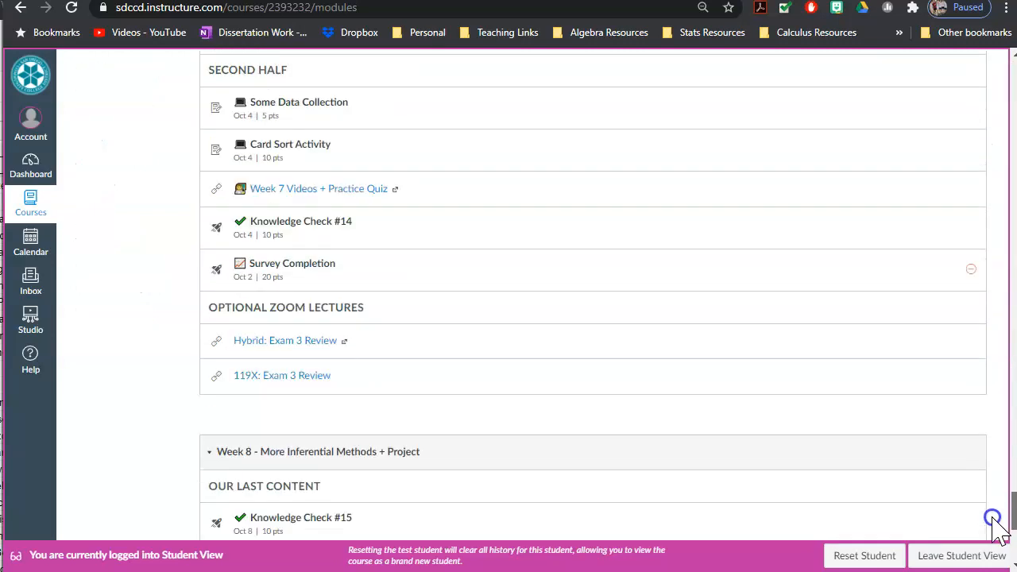
scroll(down, 3)
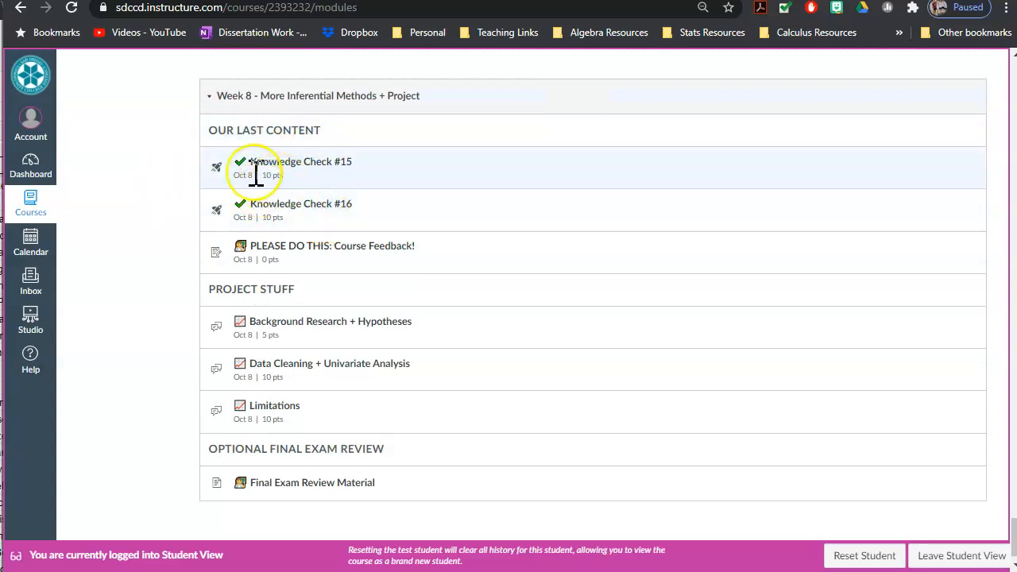
mouse_move(184, 159)
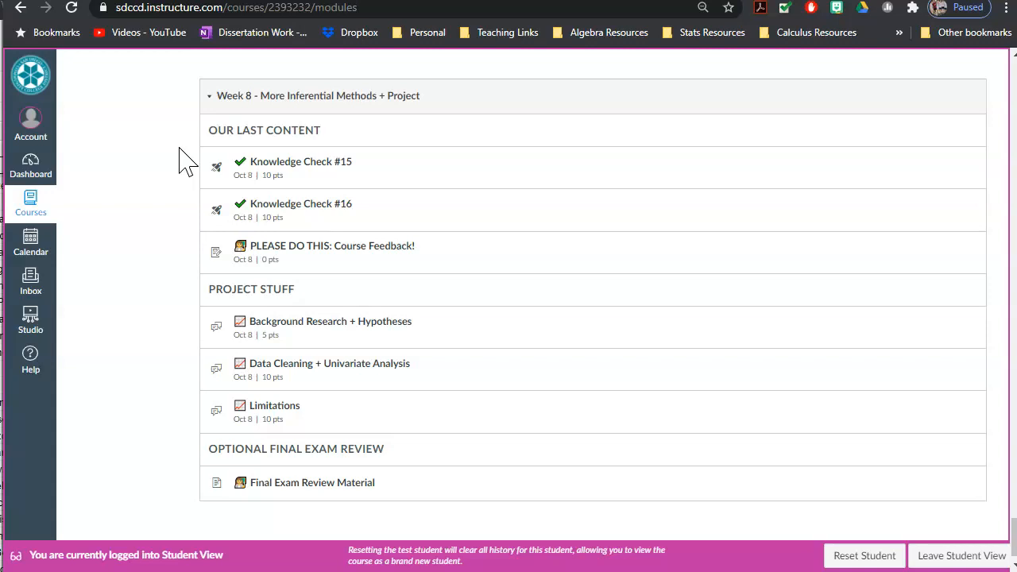
mouse_move(559, 255)
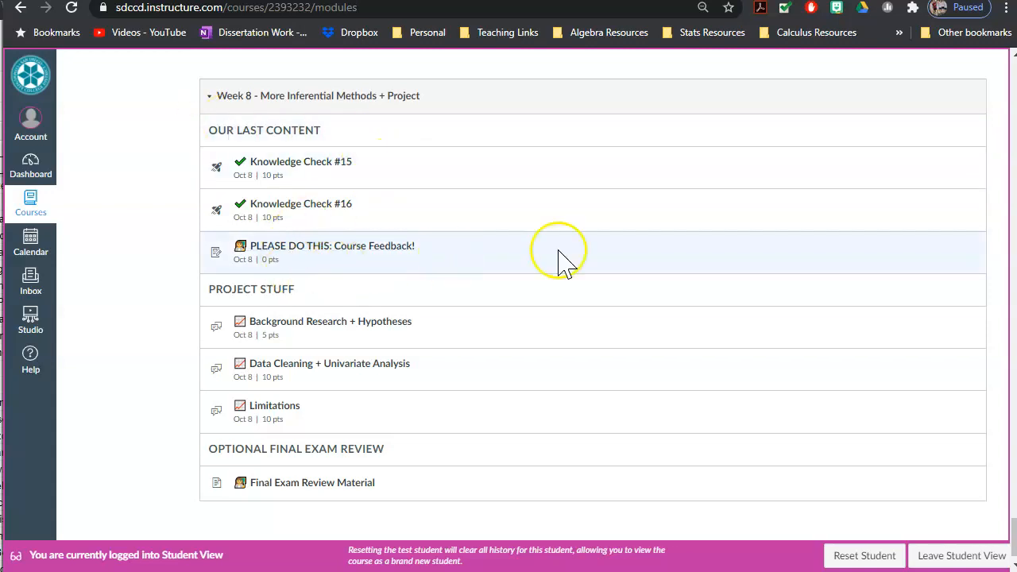
mouse_move(302, 252)
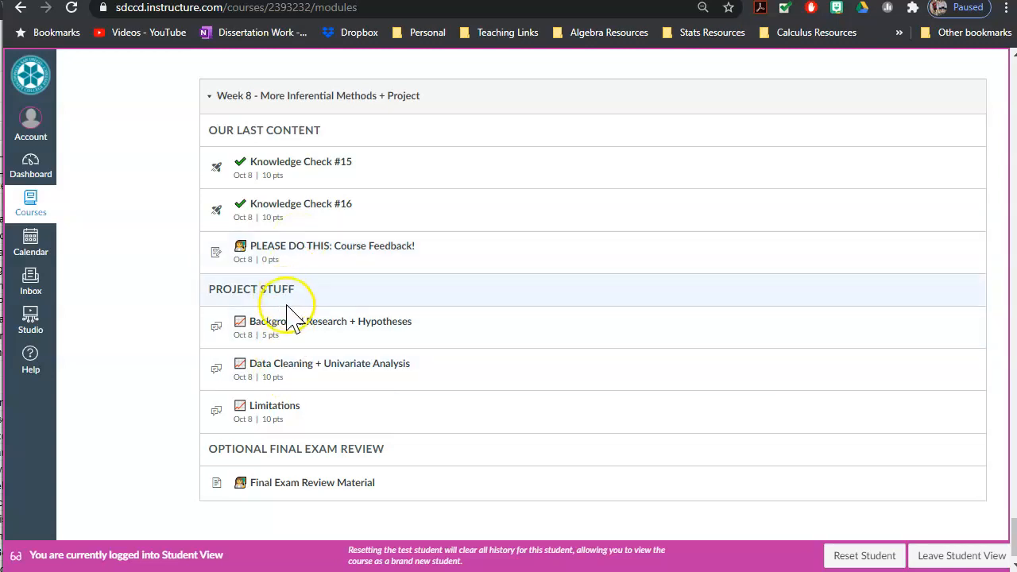
mouse_move(305, 413)
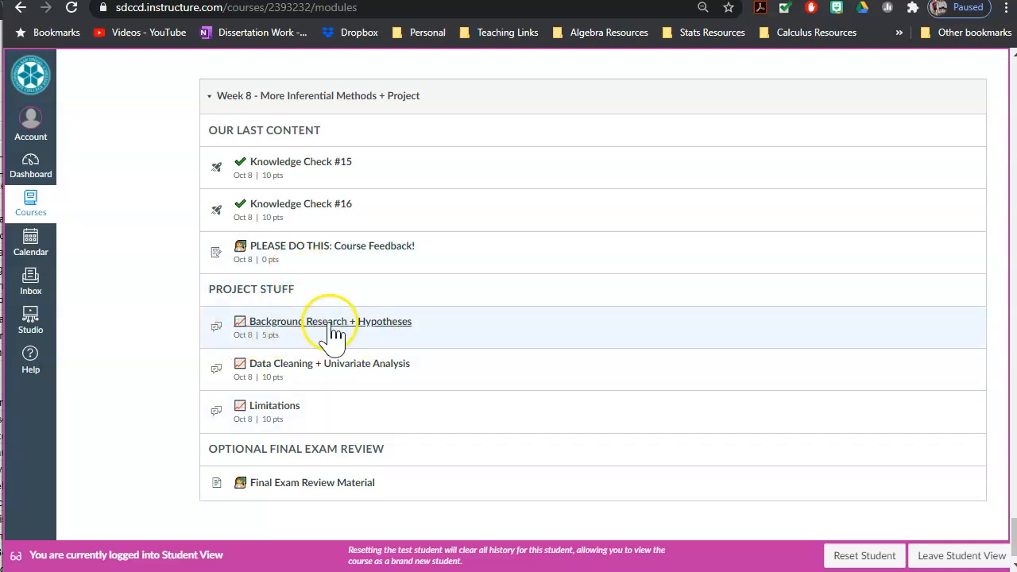
Open the Background Research + Hypotheses group discussion under Project Stuff.
click(331, 321)
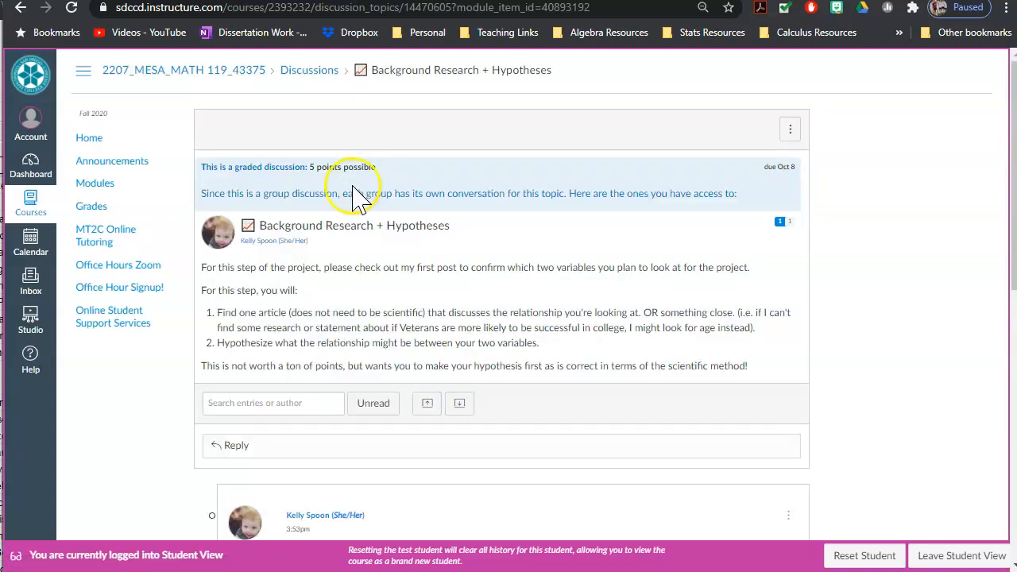
mouse_move(684, 325)
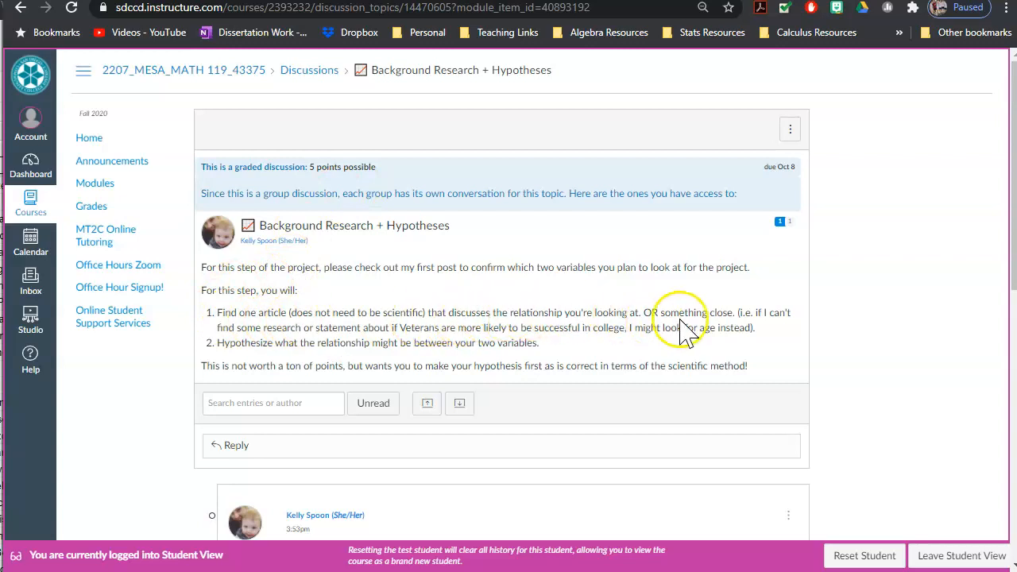
mouse_move(776, 329)
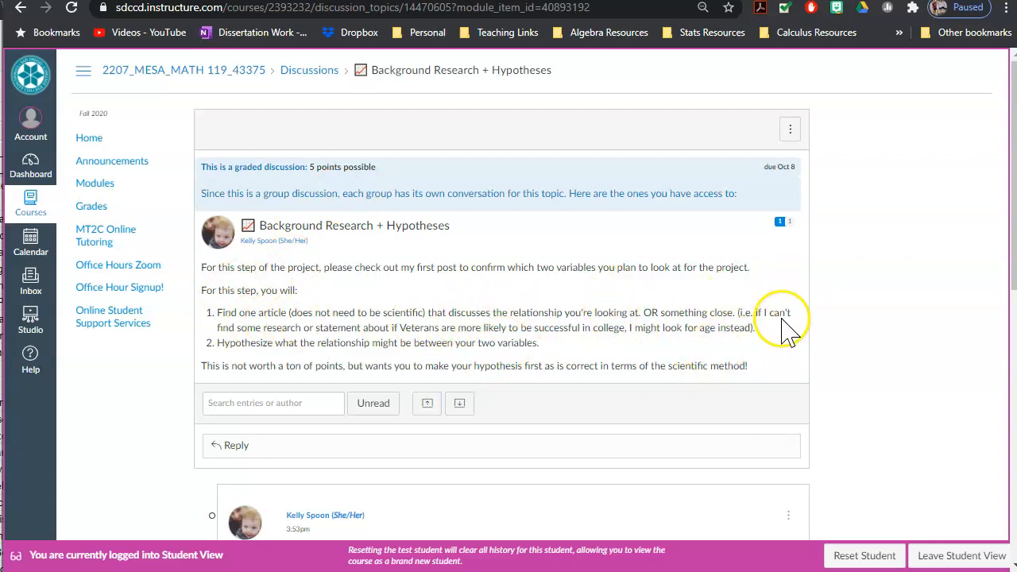
click(337, 445)
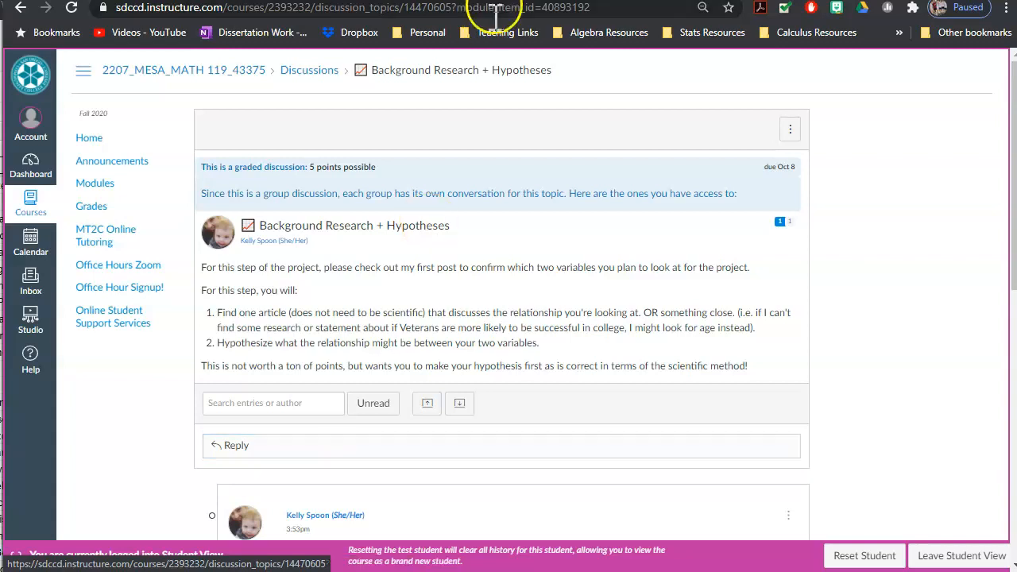
mouse_move(670, 174)
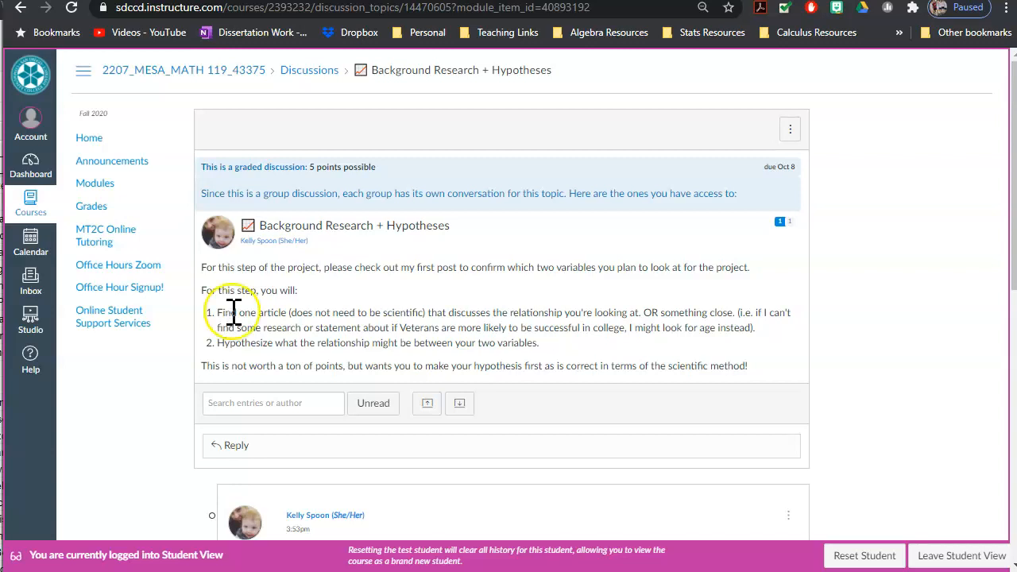
scroll(down, 3)
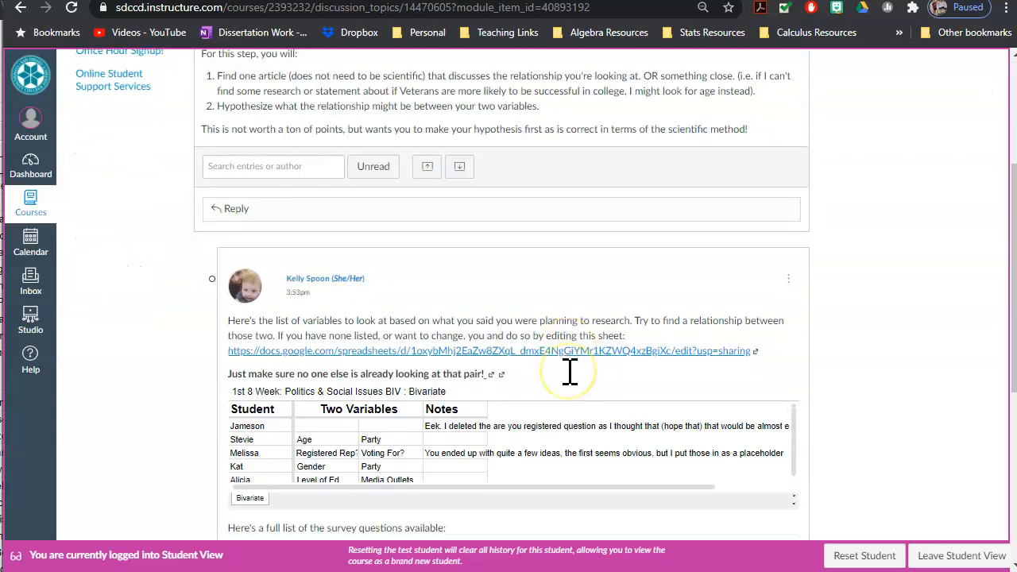
scroll(down, 3)
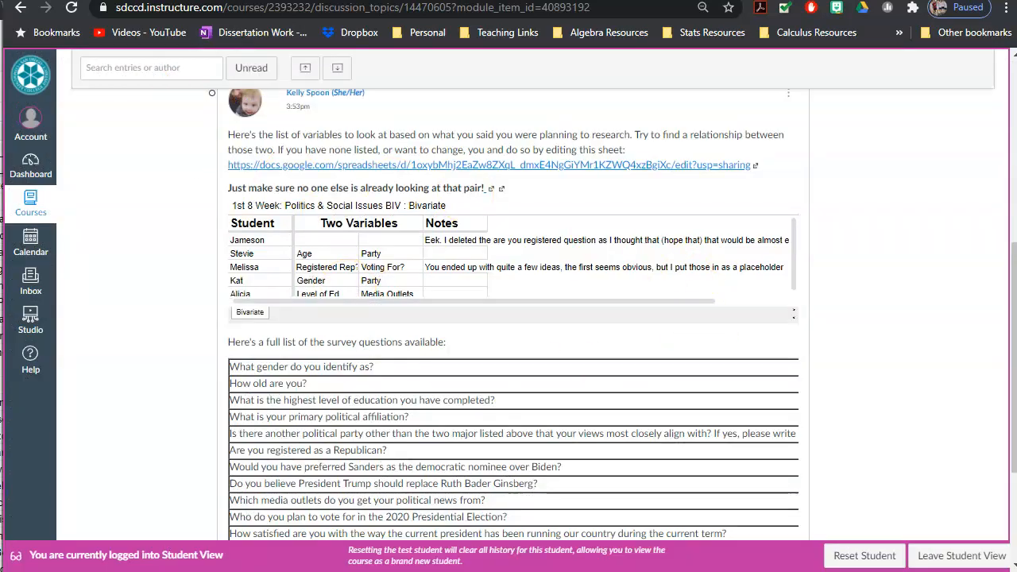
mouse_move(692, 198)
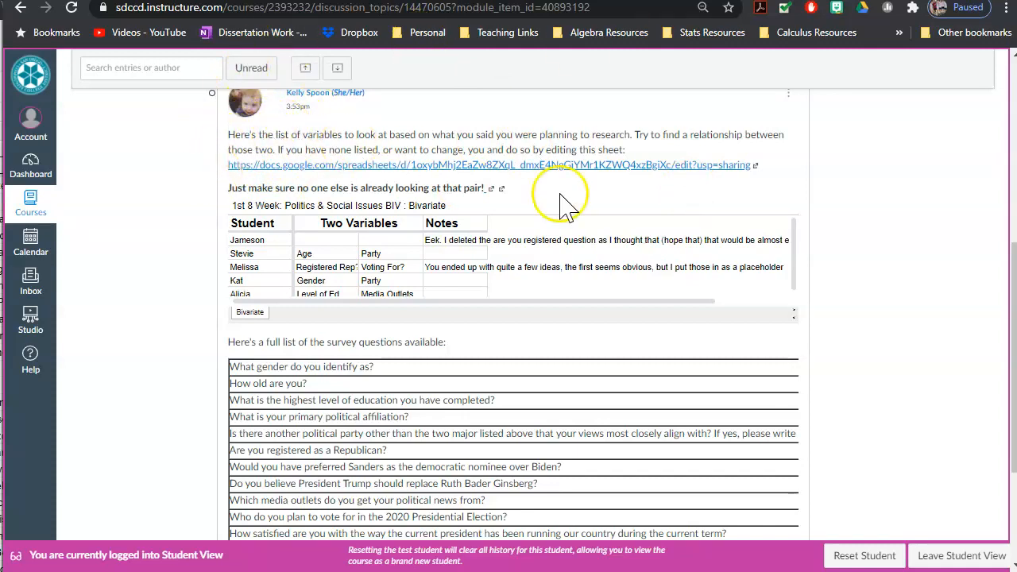
mouse_move(569, 194)
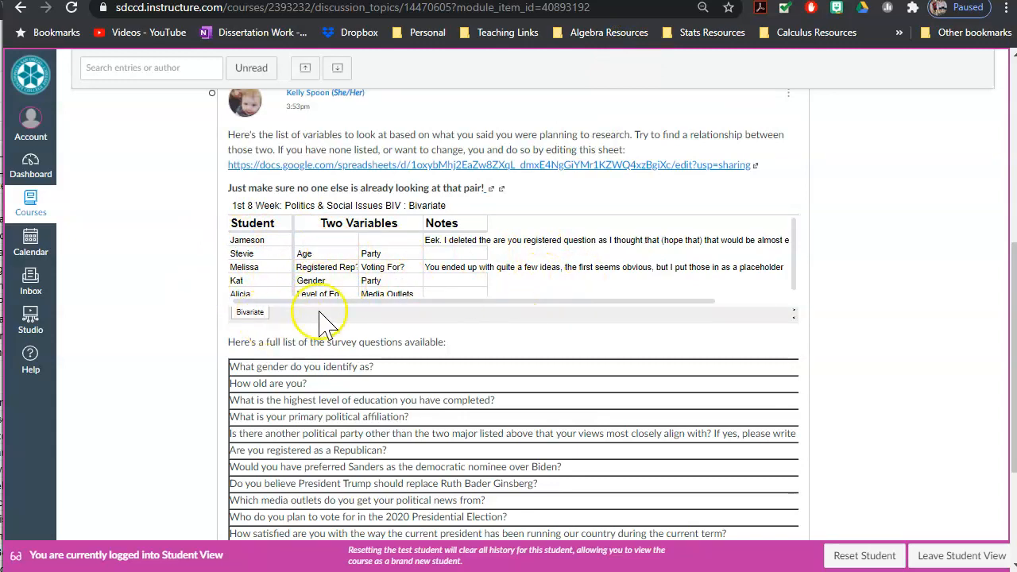
scroll(down, 3)
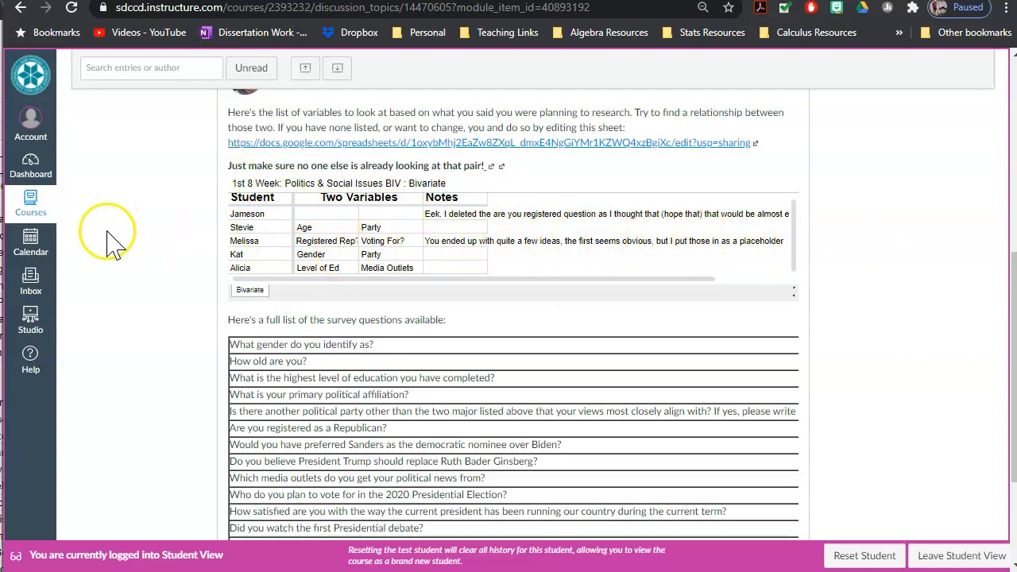
mouse_move(556, 294)
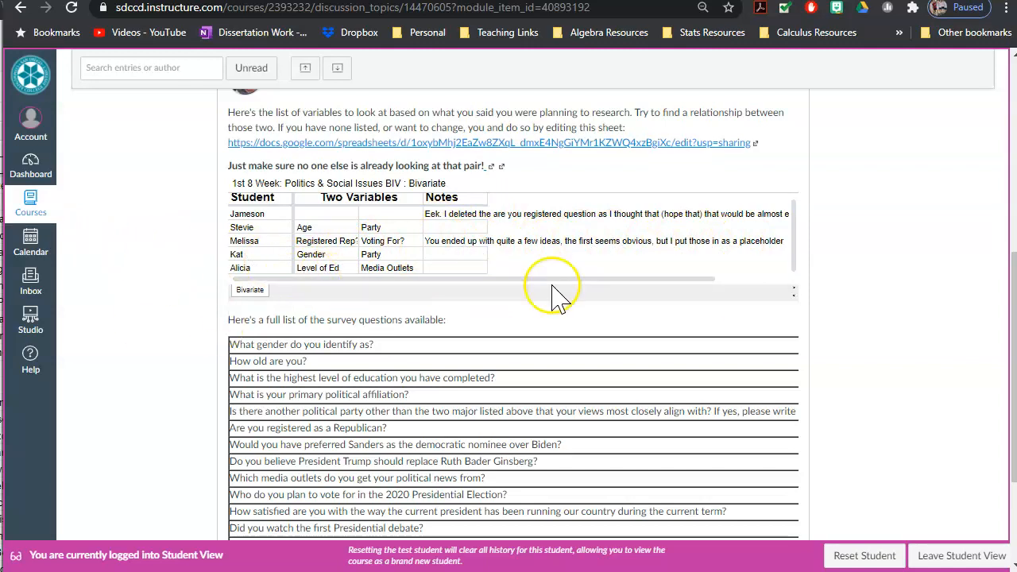
mouse_move(358, 310)
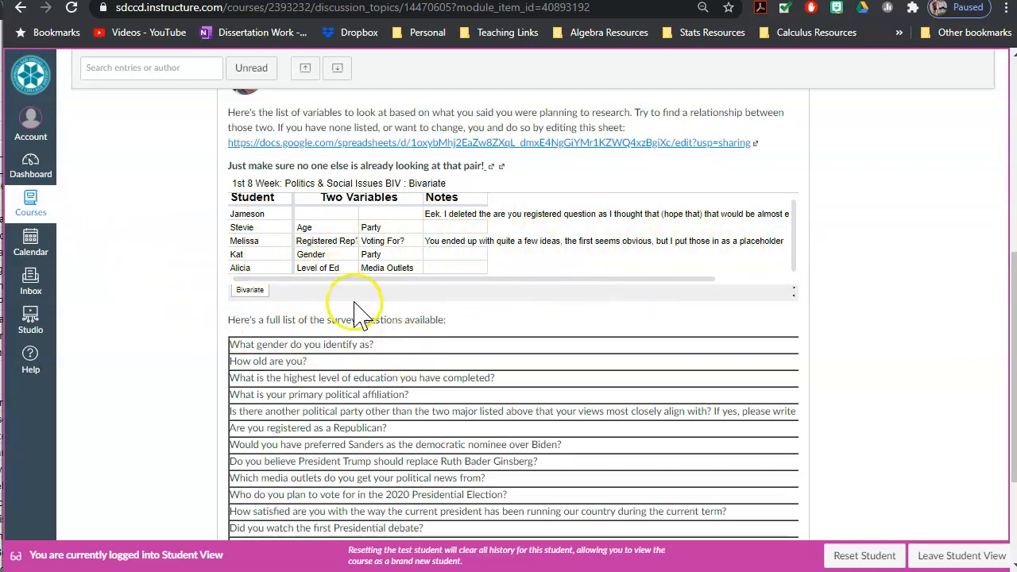
scroll(down, 3)
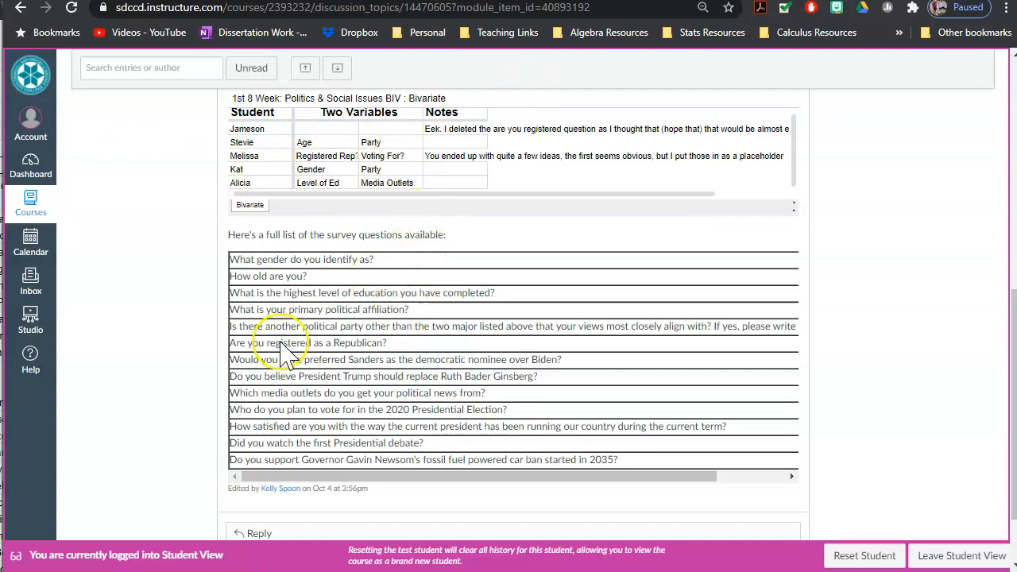
mouse_move(448, 365)
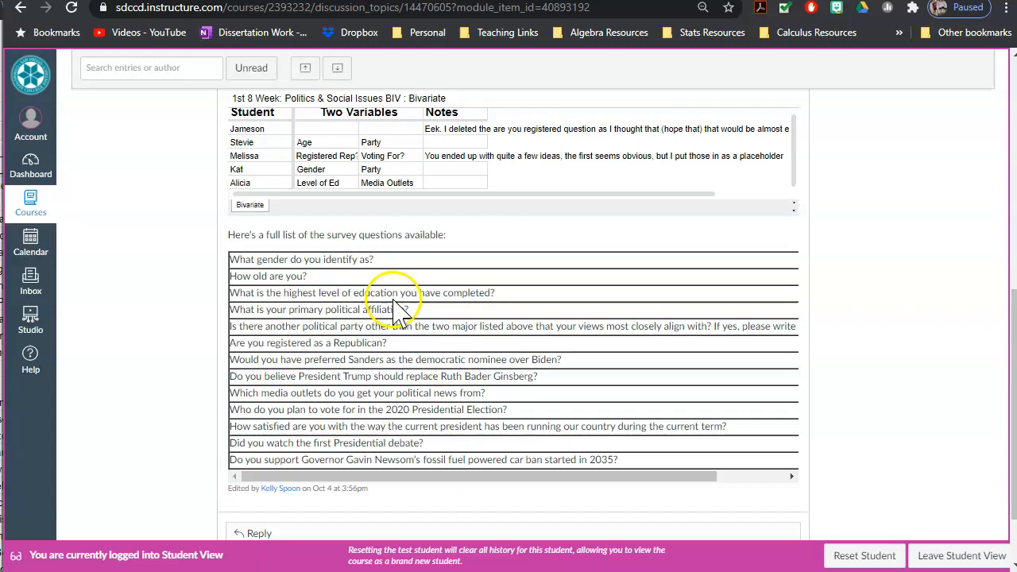
mouse_move(379, 334)
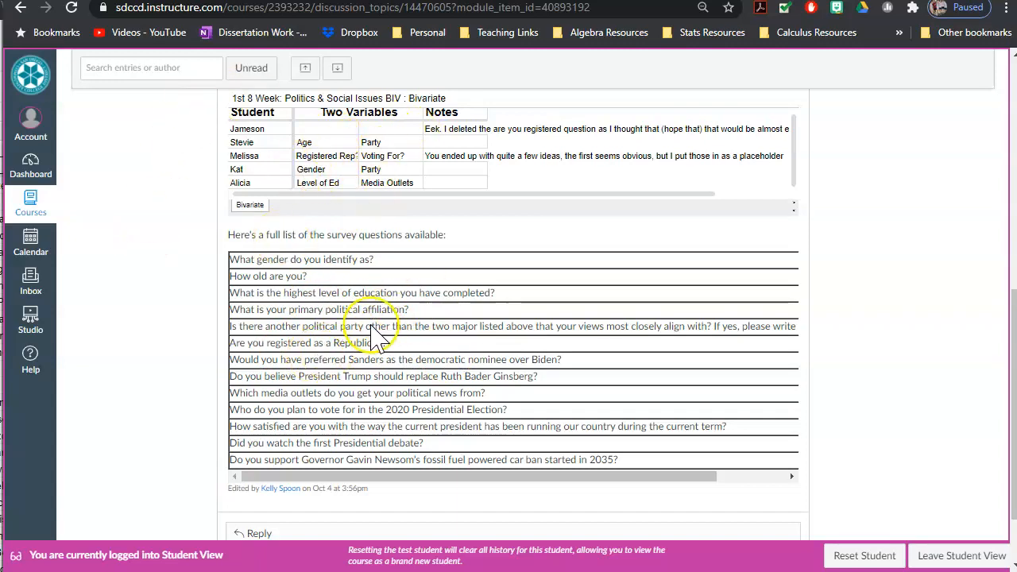
mouse_move(425, 292)
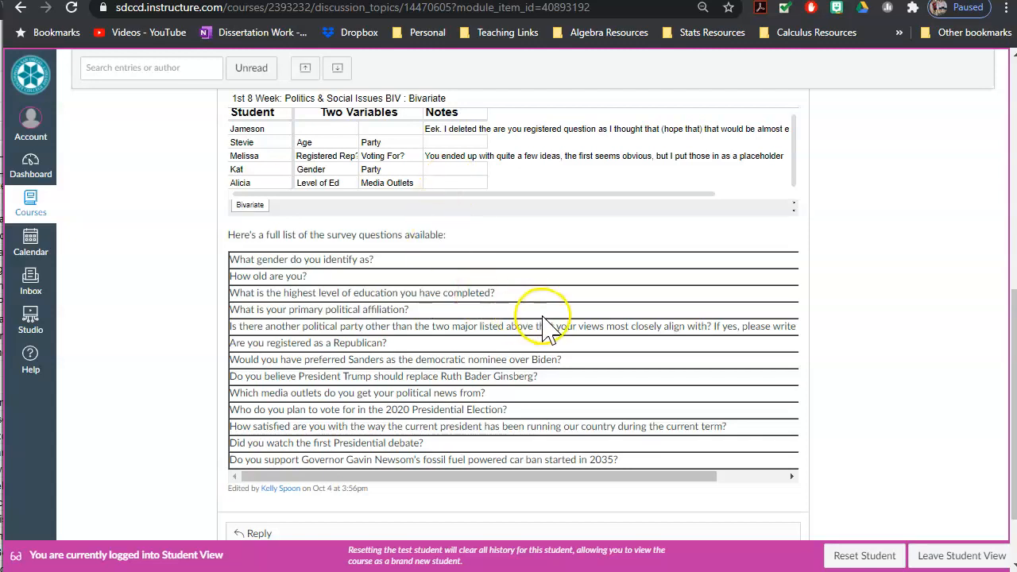
scroll(down, 3)
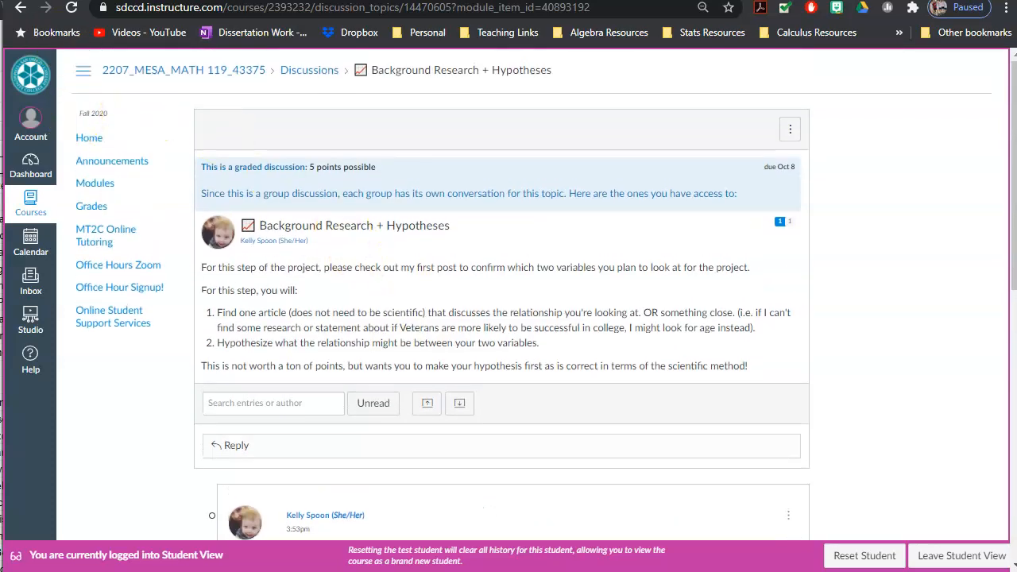
mouse_move(19, 19)
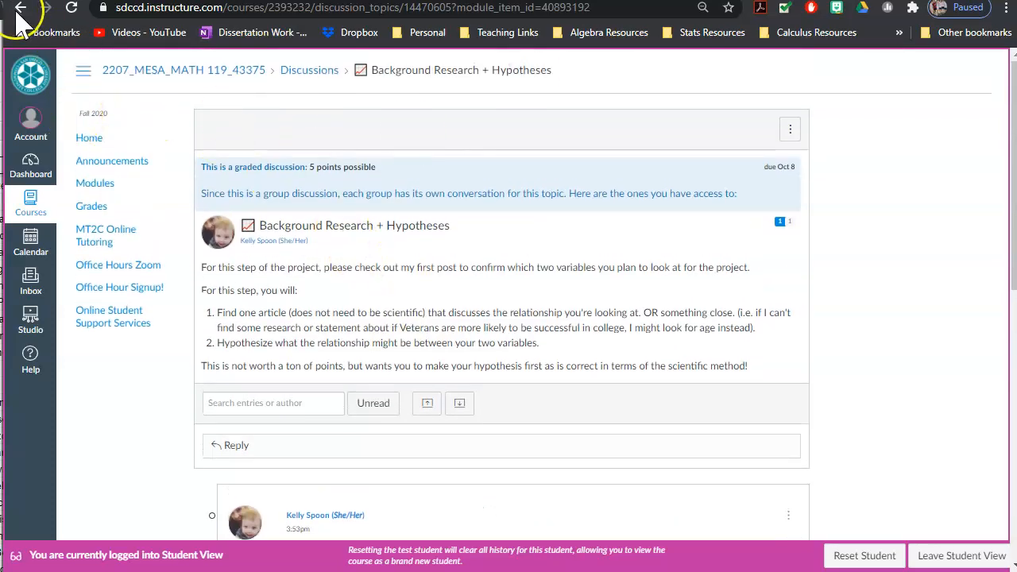
Return to the modules list and select the Data Cleaning + Univariate Analysis discussion.
click(96, 183)
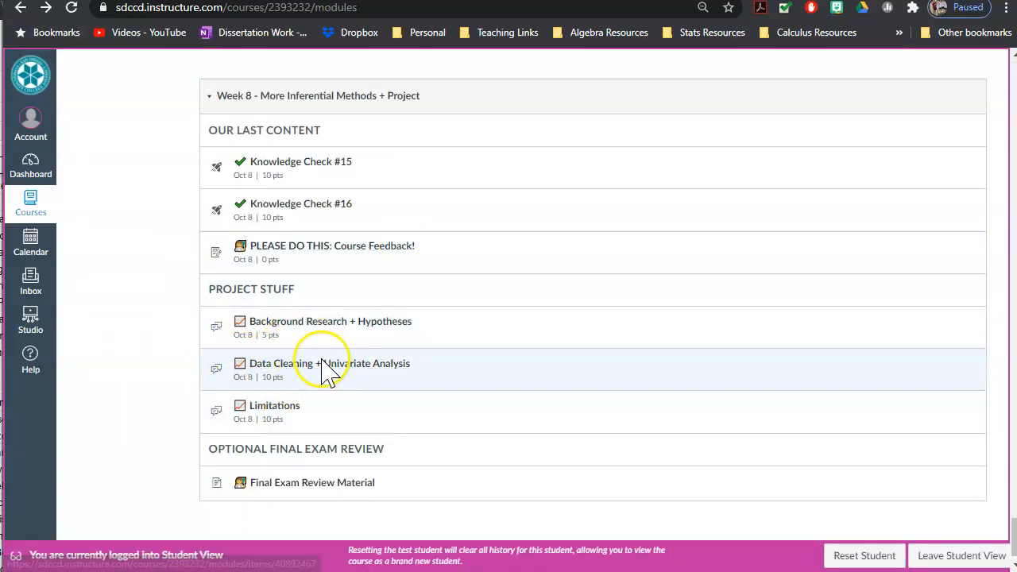
click(328, 362)
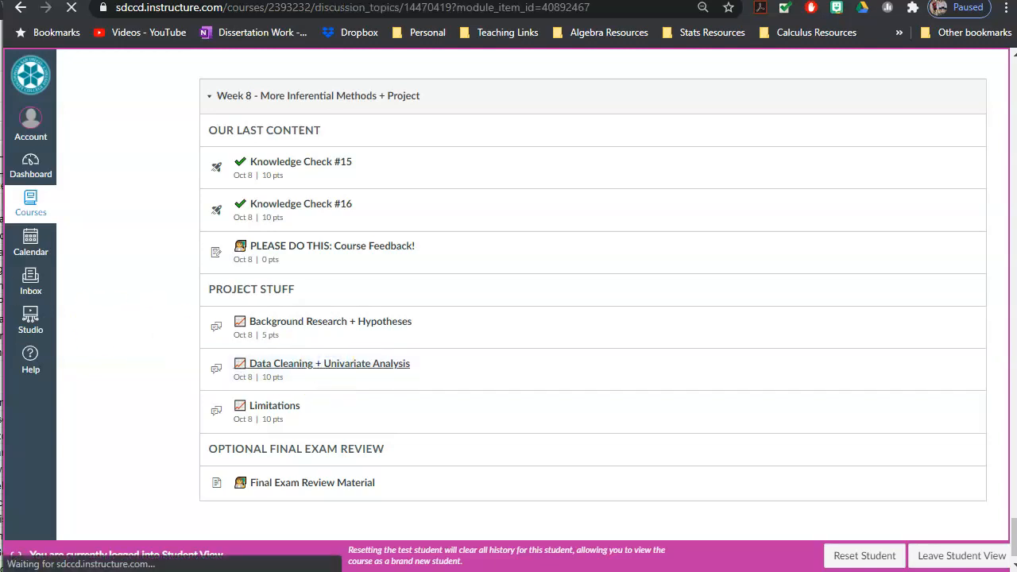
Review the Data Cleaning discussion's Post Requirements and Display Option StatCrunch video table.
click(328, 362)
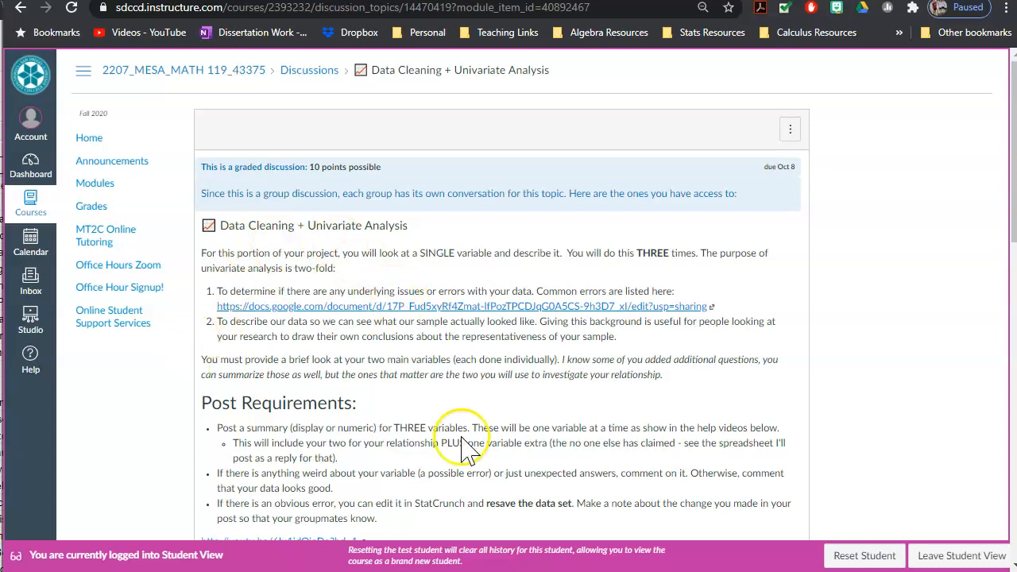
mouse_move(553, 445)
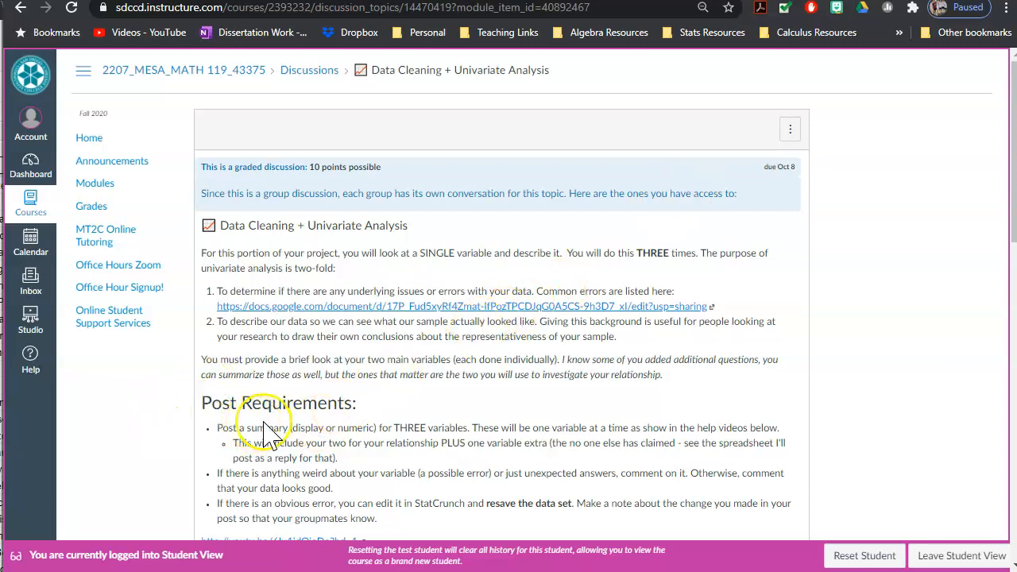
scroll(down, 3)
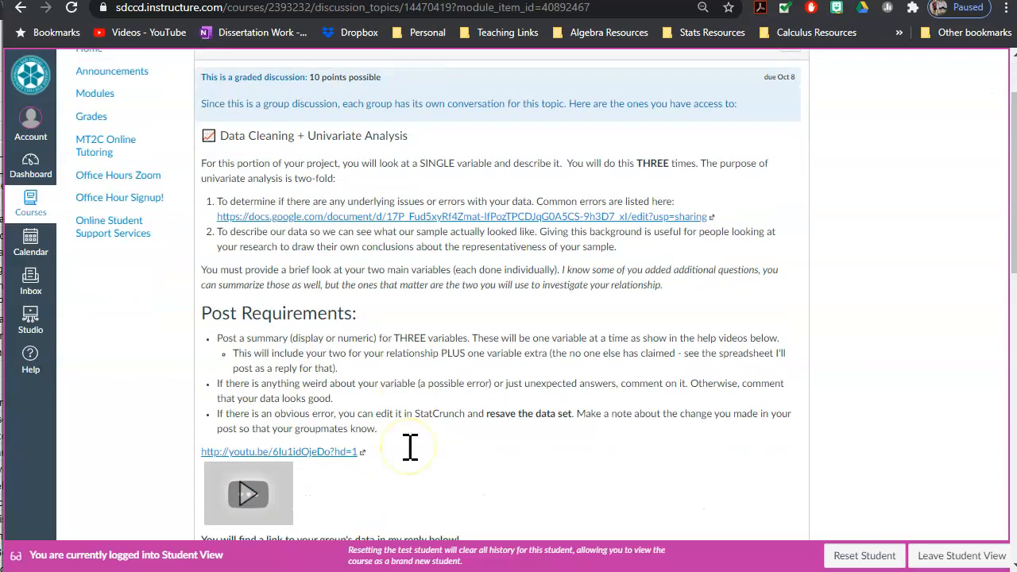
scroll(down, 3)
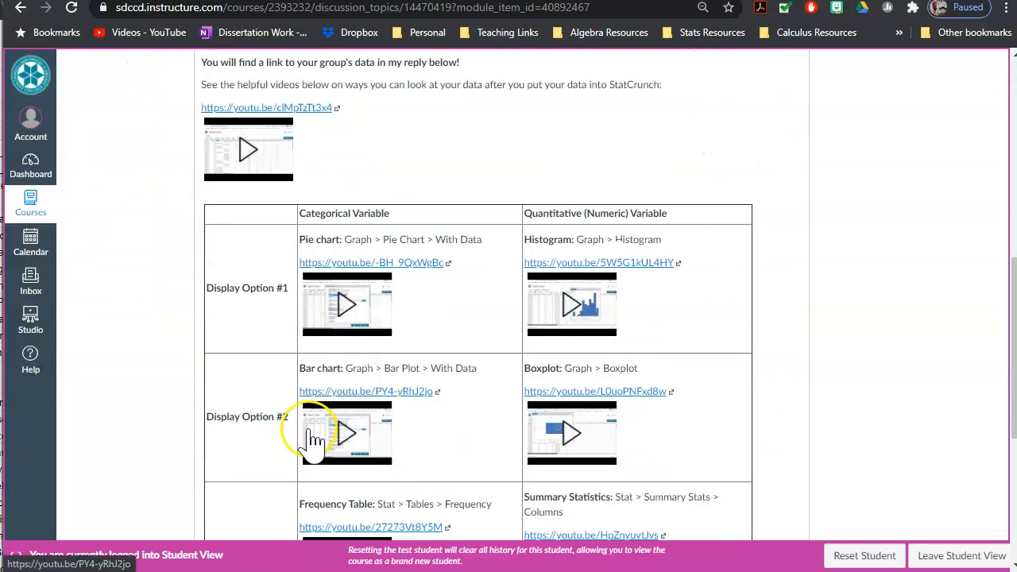
scroll(down, 3)
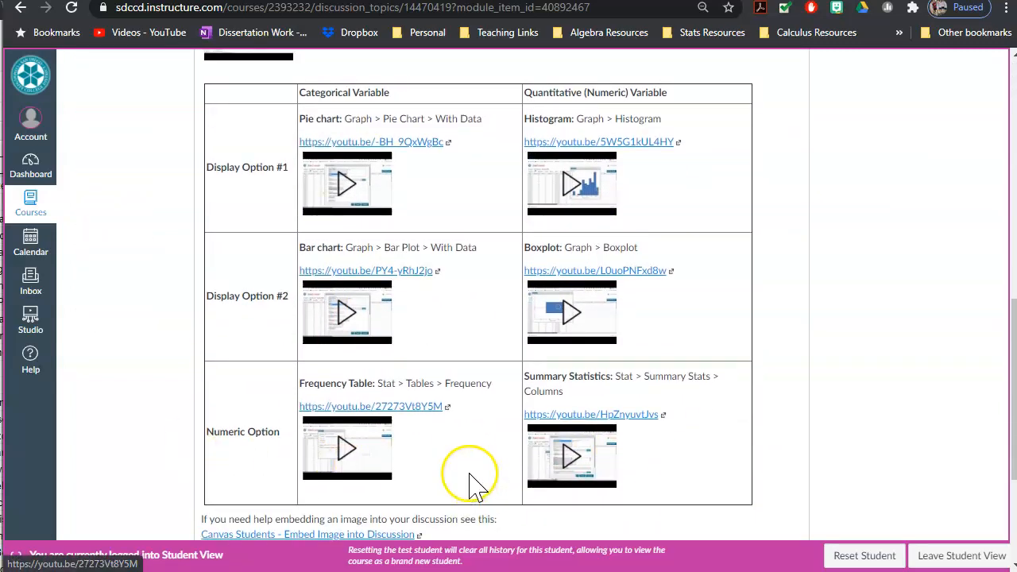
scroll(up, 3)
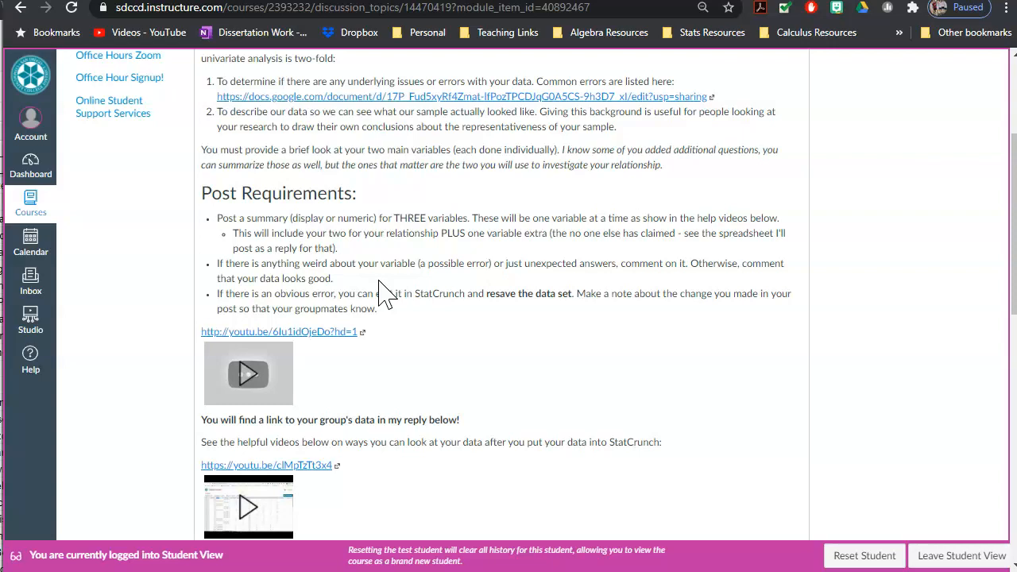
Leave the Data Cleaning discussion and return to the course modules list.
scroll(down, 3)
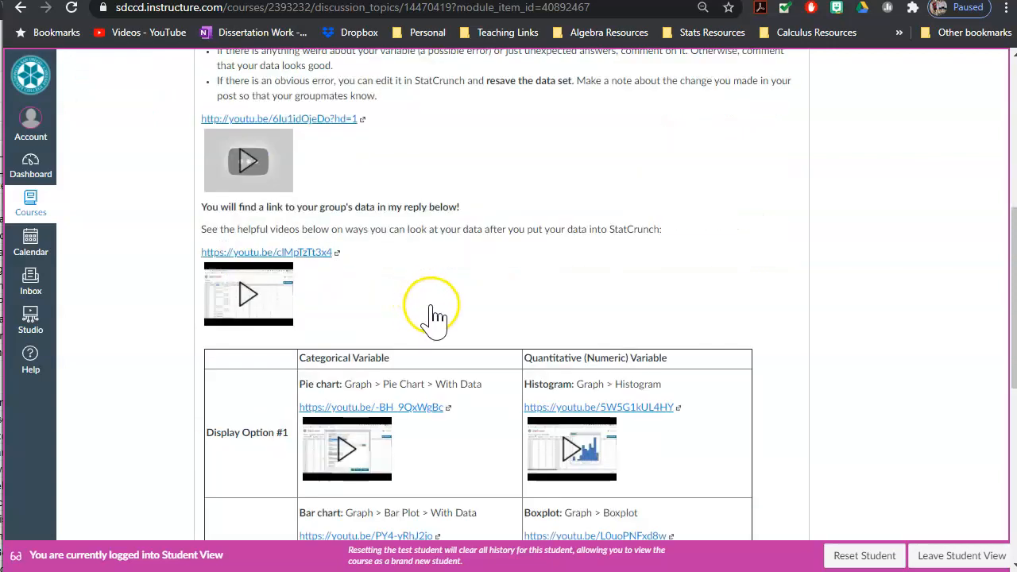
scroll(down, 3)
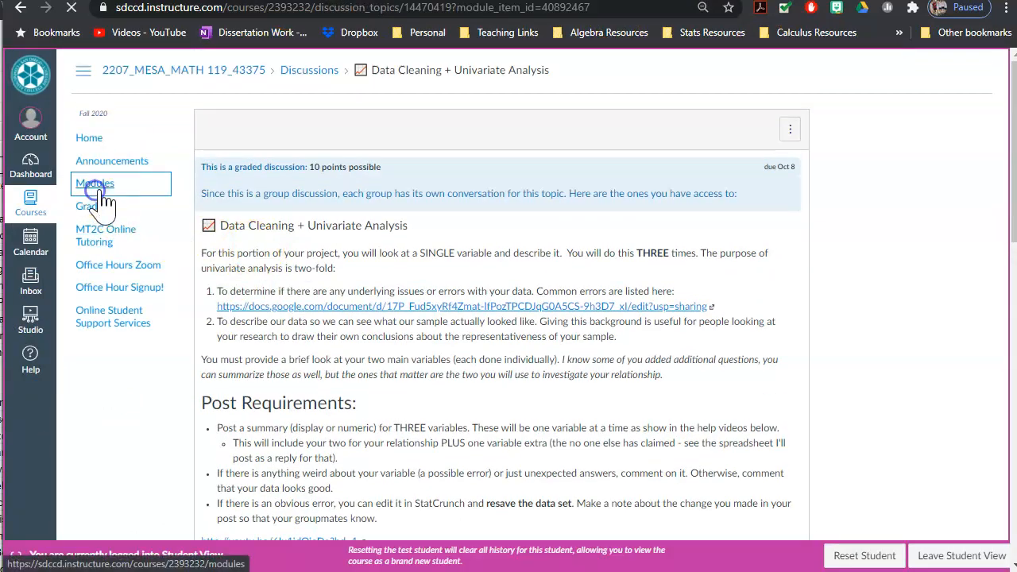
click(95, 182)
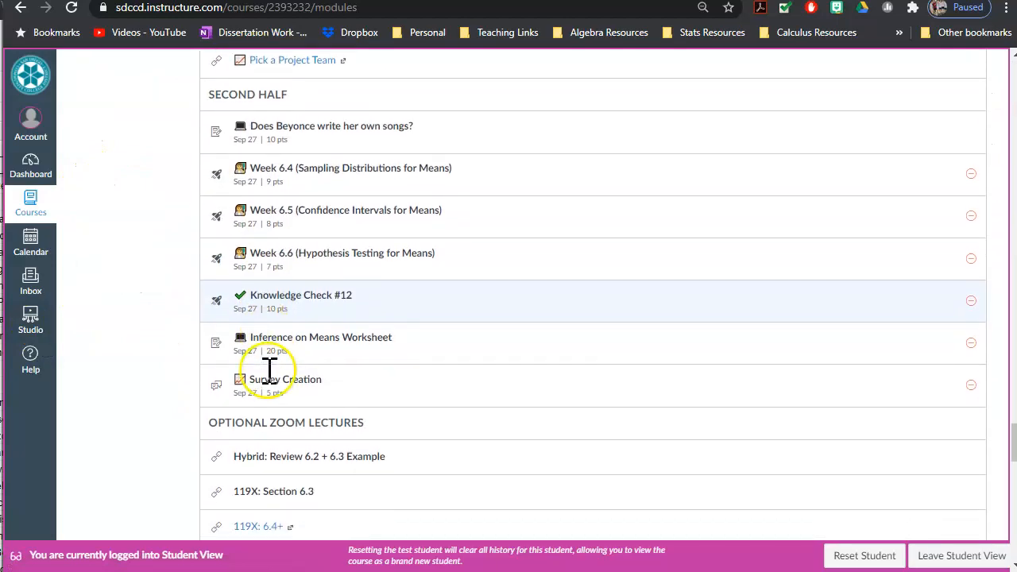
Scroll the modules list down to Week 8's project discussions and Final Exam Review Material.
scroll(down, 3)
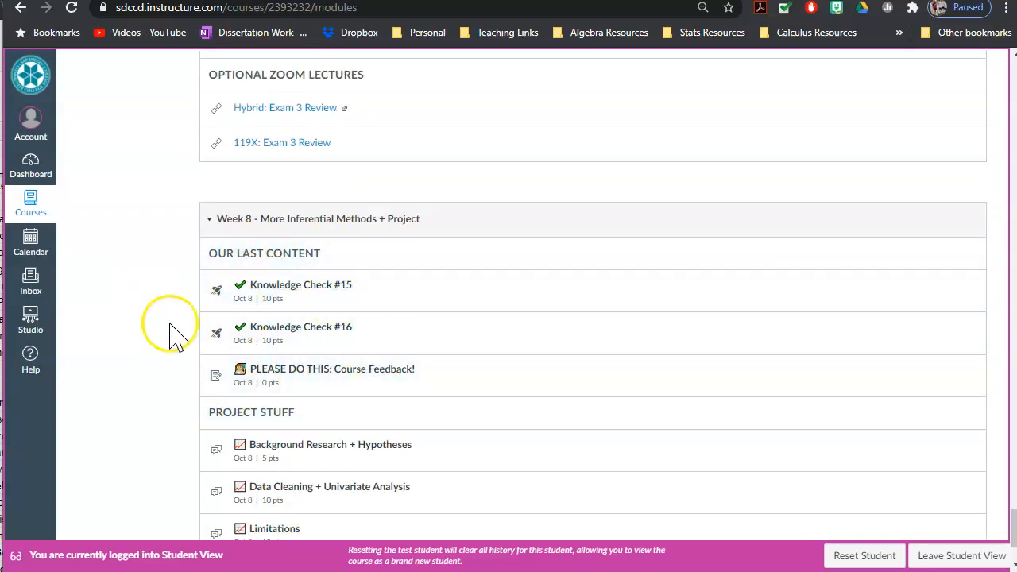
scroll(down, 3)
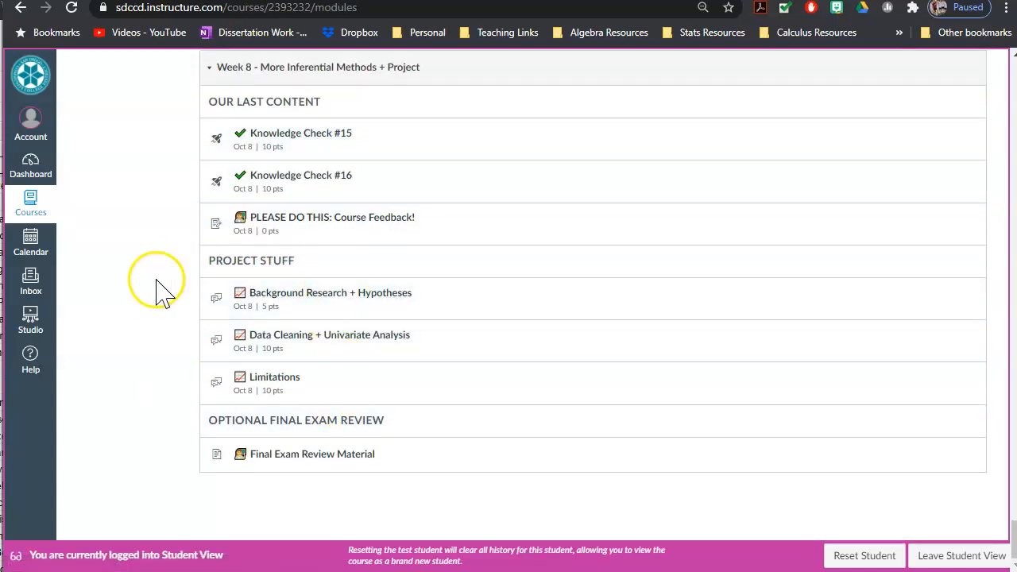